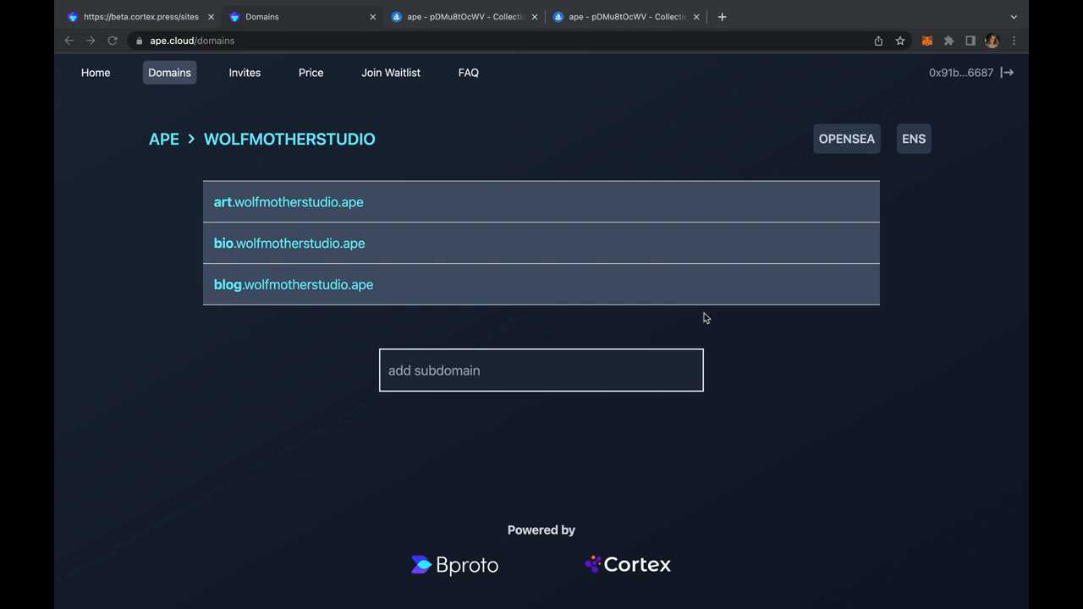
{"action": "mouse_move", "coordinate": [257, 289]}
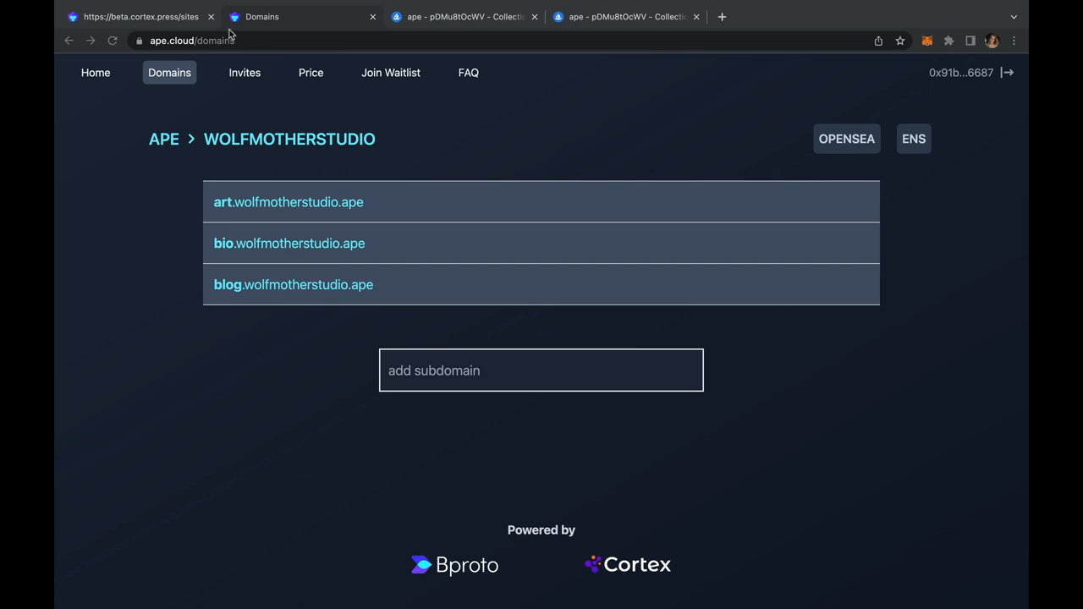
Step: Upload the painted red-haired portrait JPG from Downloads as the blog site's profile image
{"action": "left_click", "coordinate": [135, 17]}
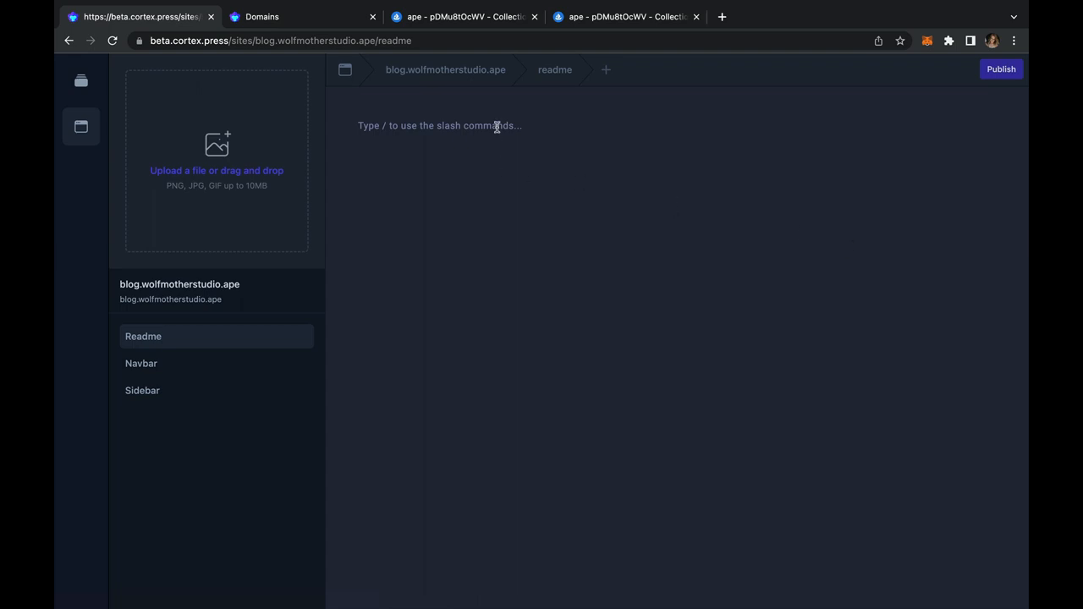
{"action": "left_click", "coordinate": [216, 161]}
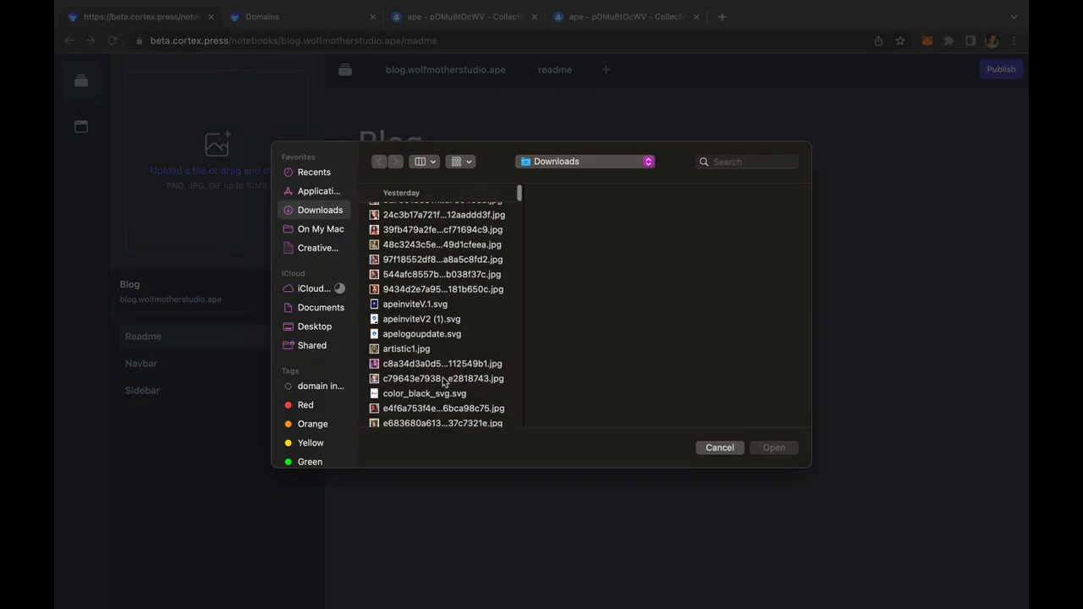
{"action": "scroll", "scroll_direction": "down", "scroll_amount": 3}
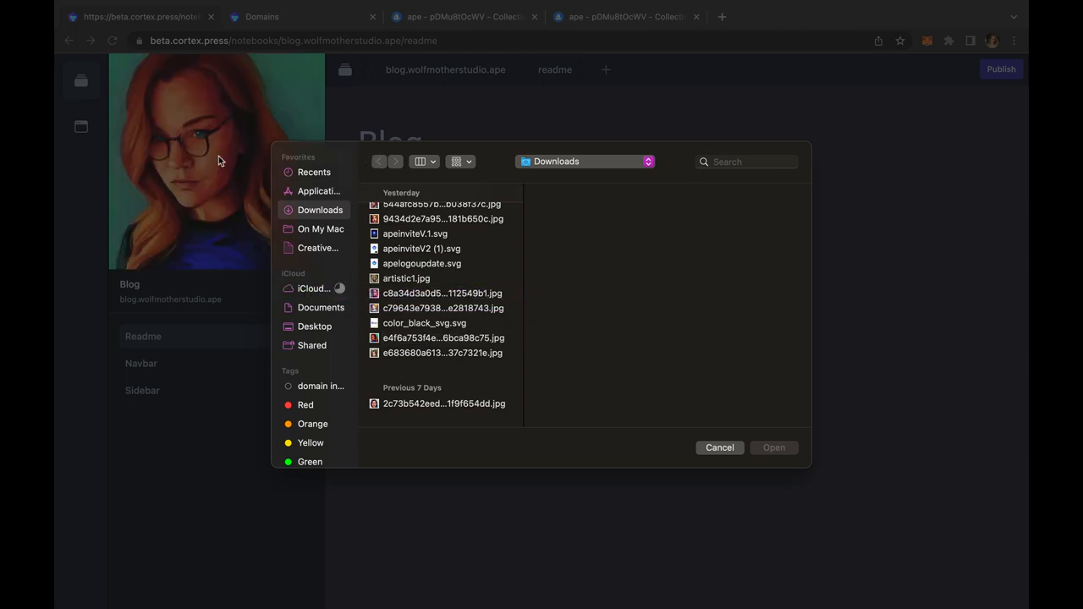
{"action": "left_click", "coordinate": [719, 447]}
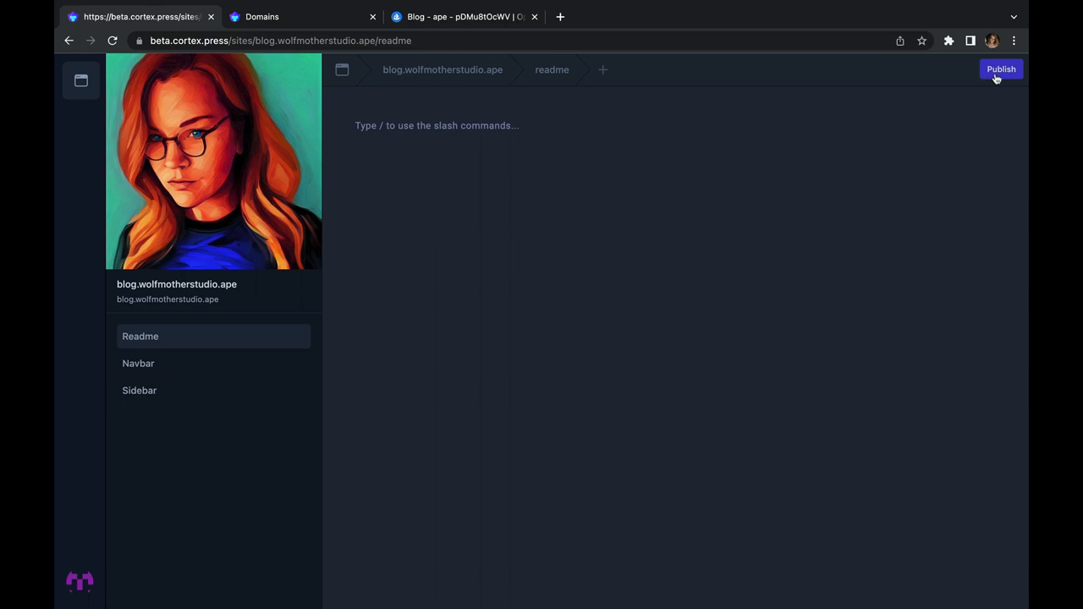
Step: Publish the blog.wolfmotherstudio.ape site changes and sign the commit request
{"action": "left_click", "coordinate": [1001, 68]}
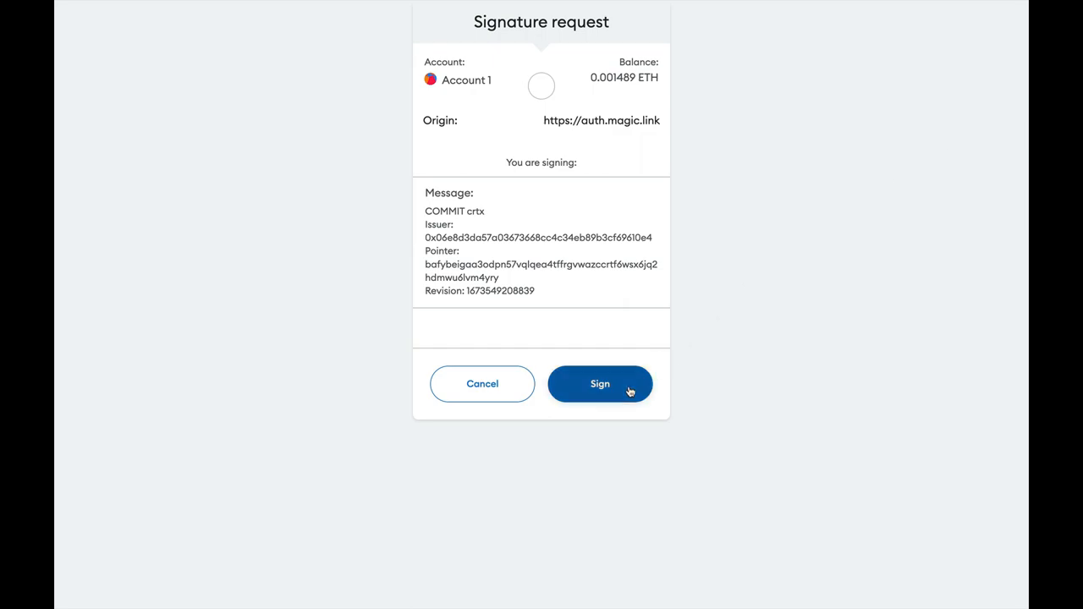
{"action": "left_click", "coordinate": [599, 383]}
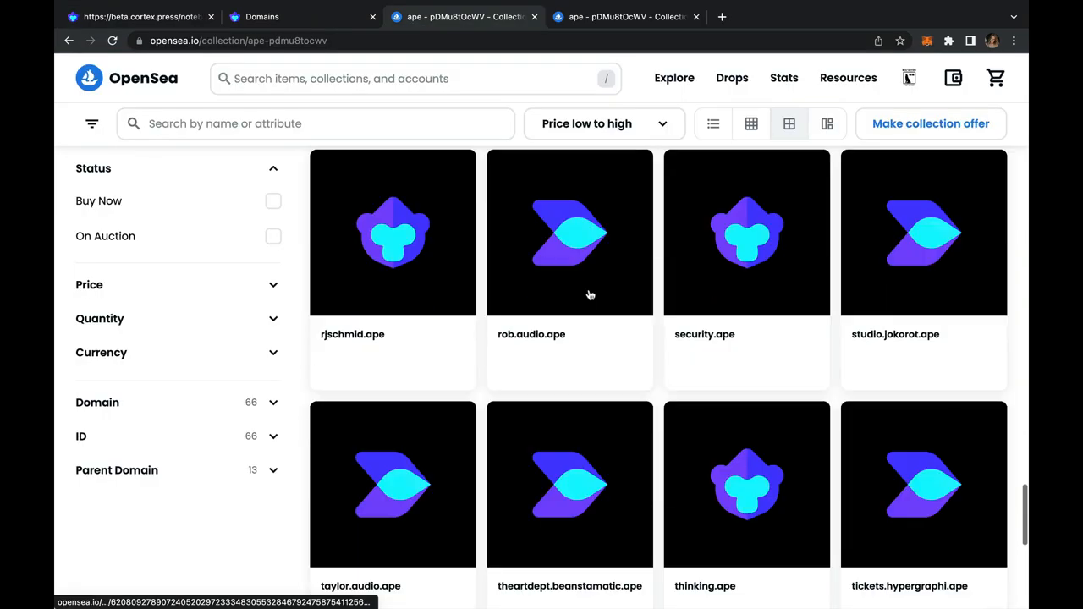
Step: Open blog.wolfmotherstudio.ape in the ape collection and choose Refresh metadata
{"action": "scroll", "scroll_direction": "down", "scroll_amount": 3}
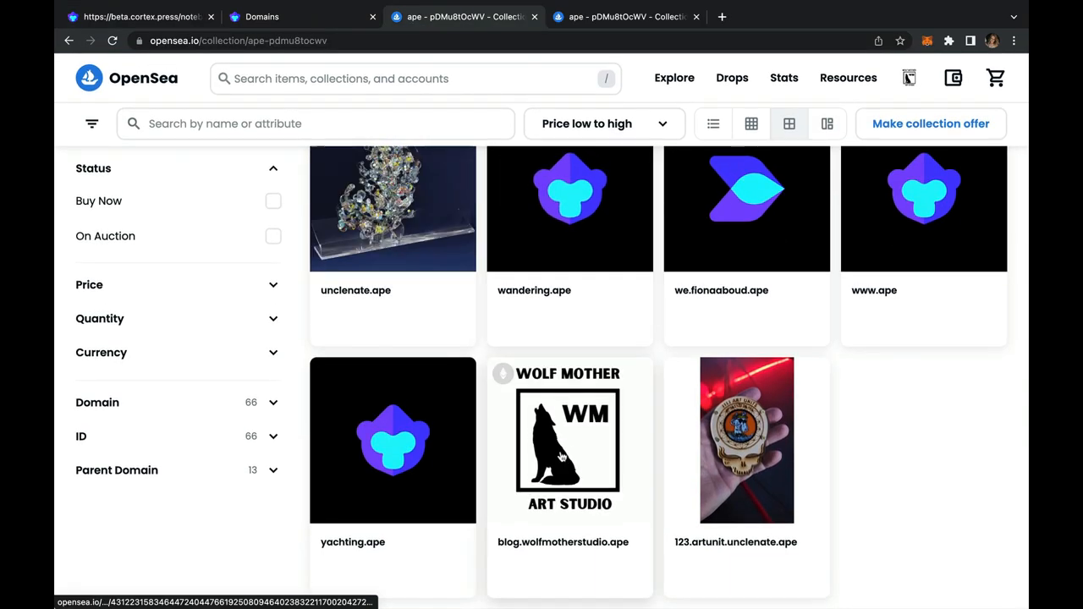
{"action": "left_click", "coordinate": [570, 440]}
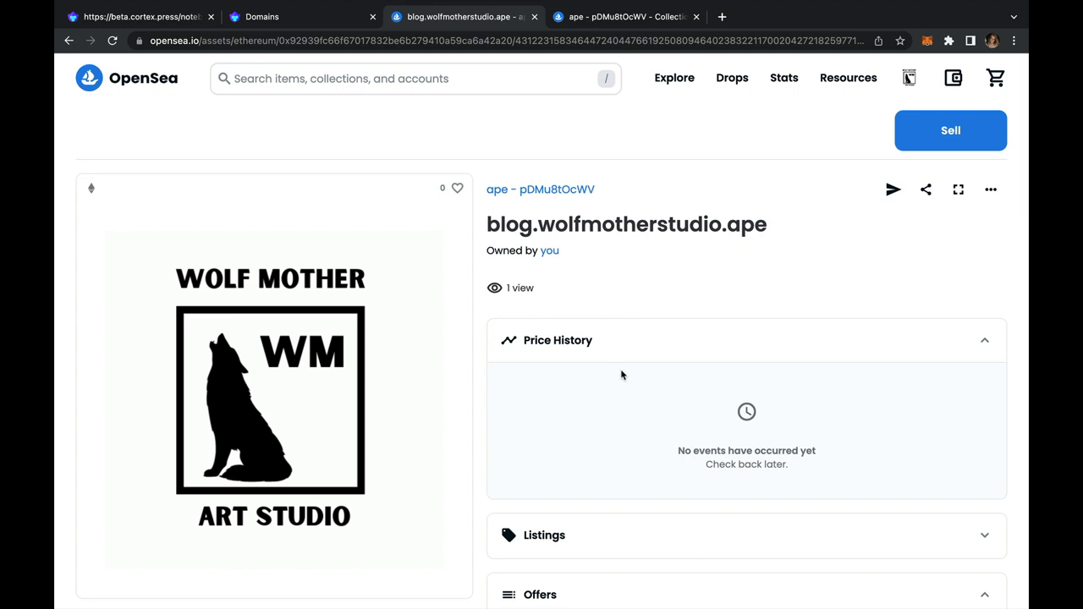
{"action": "mouse_move", "coordinate": [989, 189]}
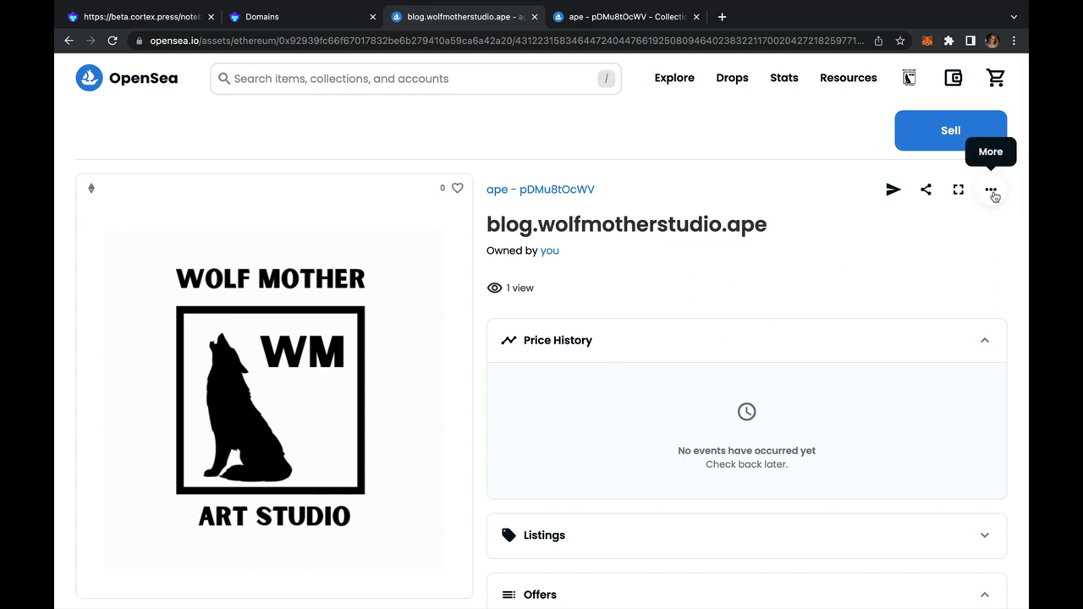
{"action": "left_click", "coordinate": [990, 189]}
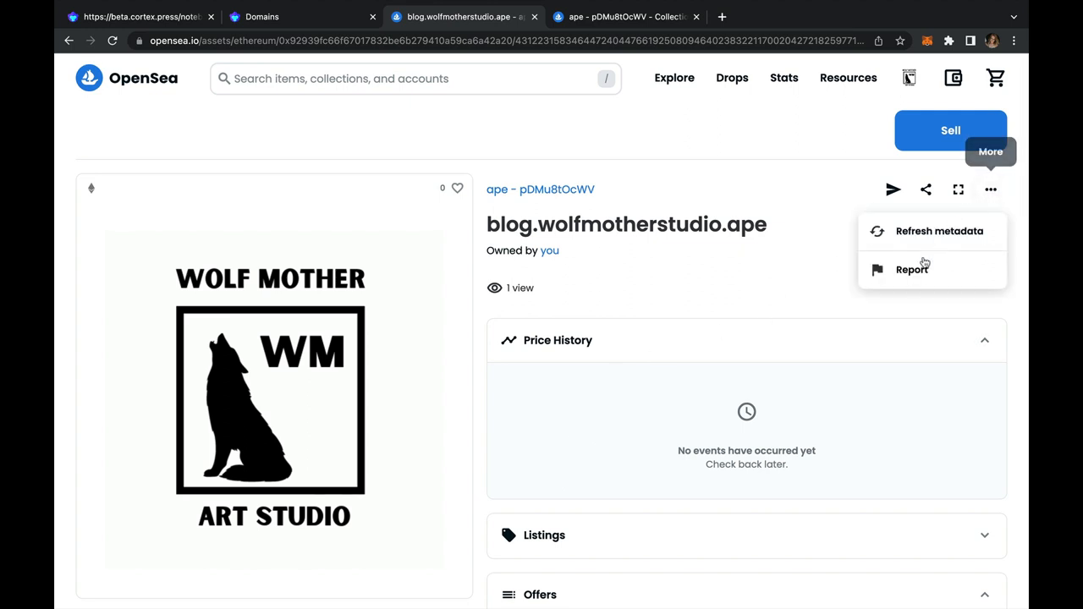
{"action": "left_click", "coordinate": [939, 231]}
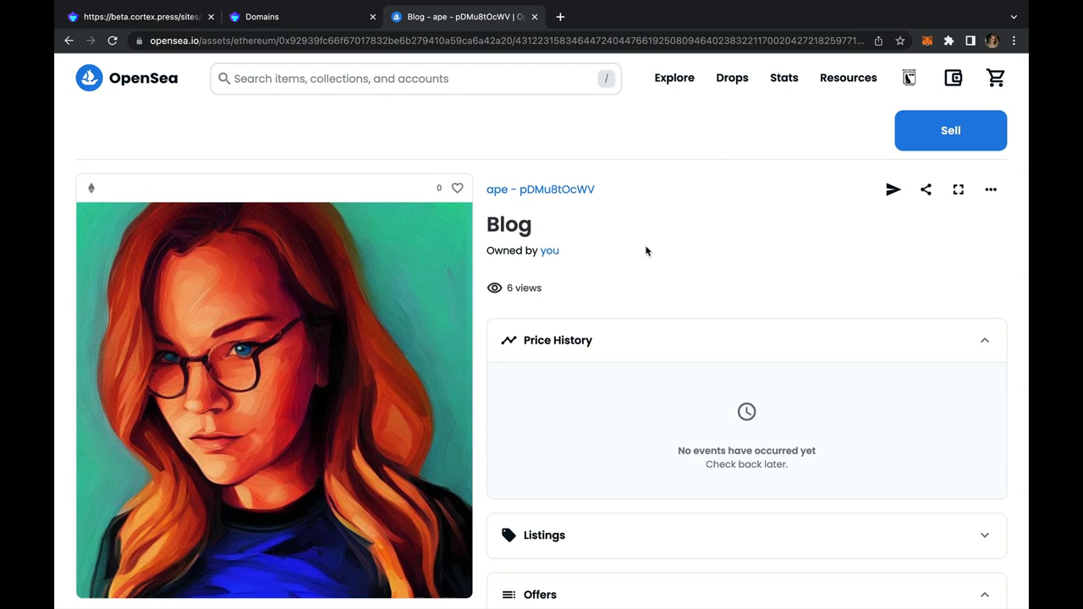
Step: Scroll the page to confirm the Blog item shows the portrait image
{"action": "scroll", "scroll_direction": "down", "scroll_amount": 3}
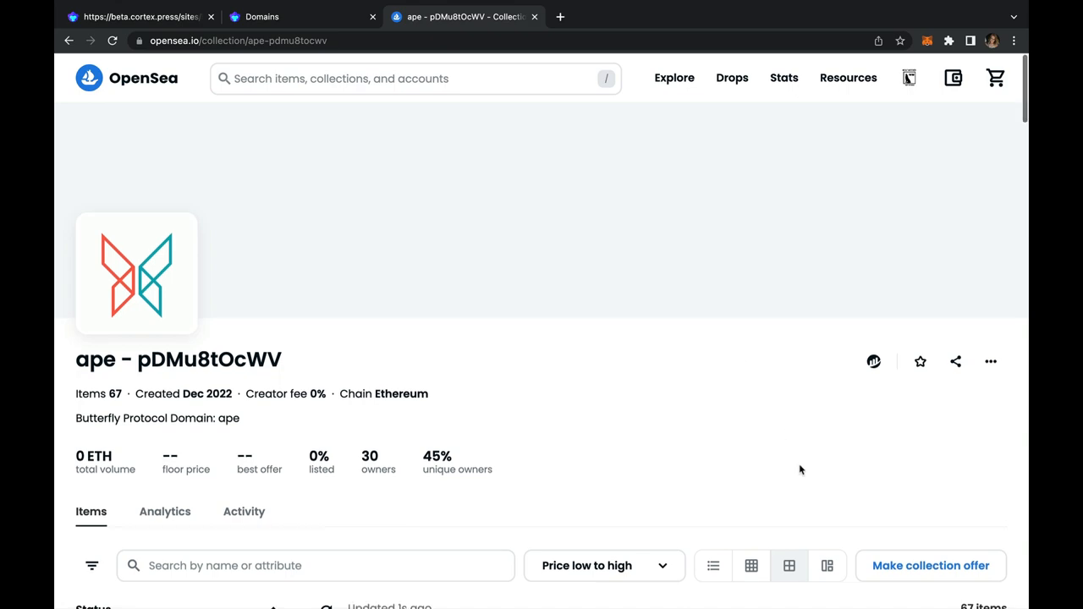
{"action": "scroll", "scroll_direction": "down", "scroll_amount": 3}
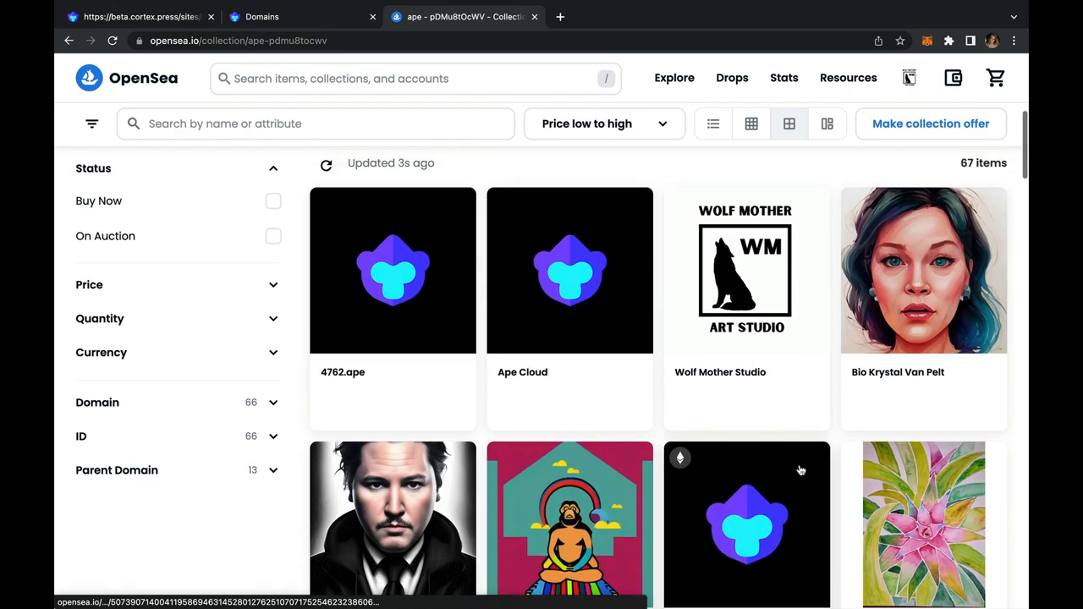
{"action": "scroll", "scroll_direction": "down", "scroll_amount": 3}
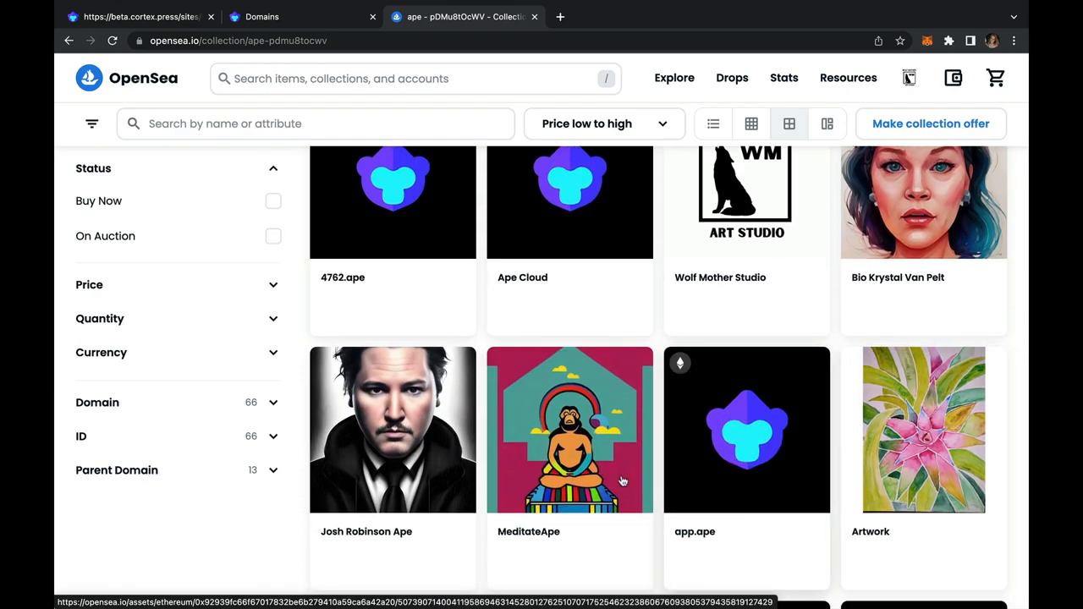
{"action": "scroll", "scroll_direction": "down", "scroll_amount": 3}
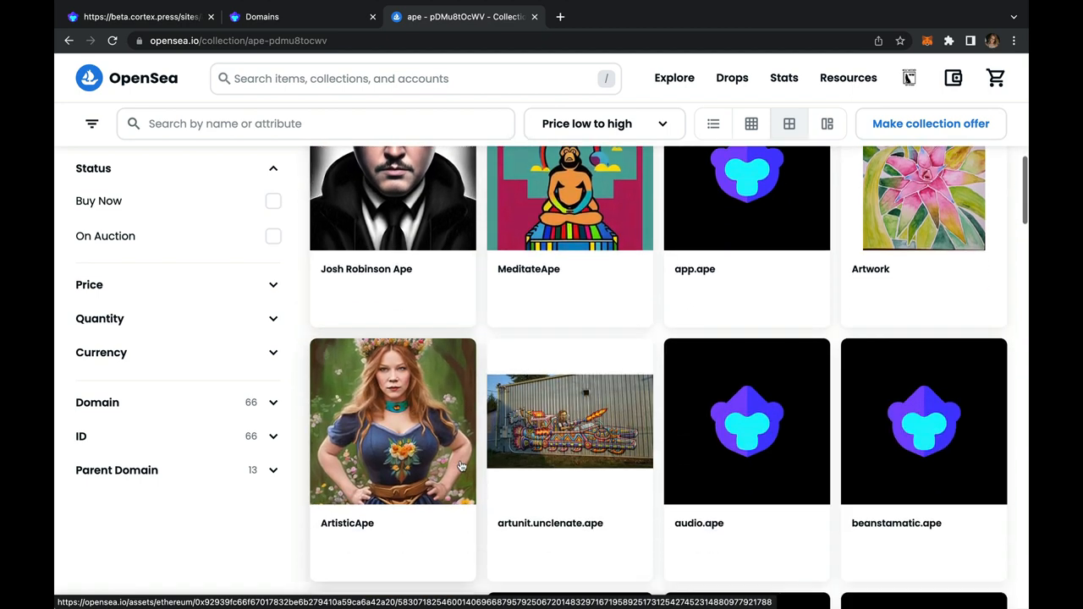